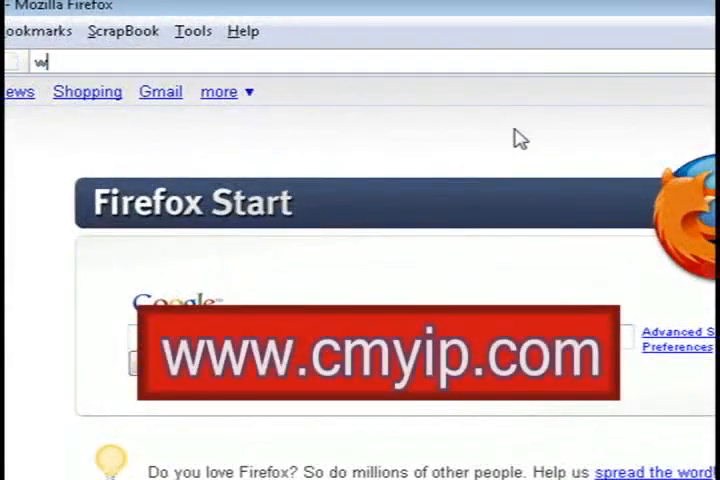
type("ww.cmyip.com/")
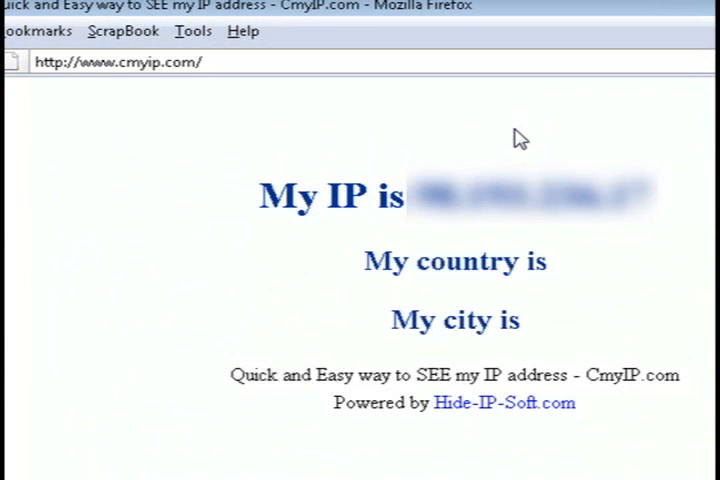
mouse_move(483, 68)
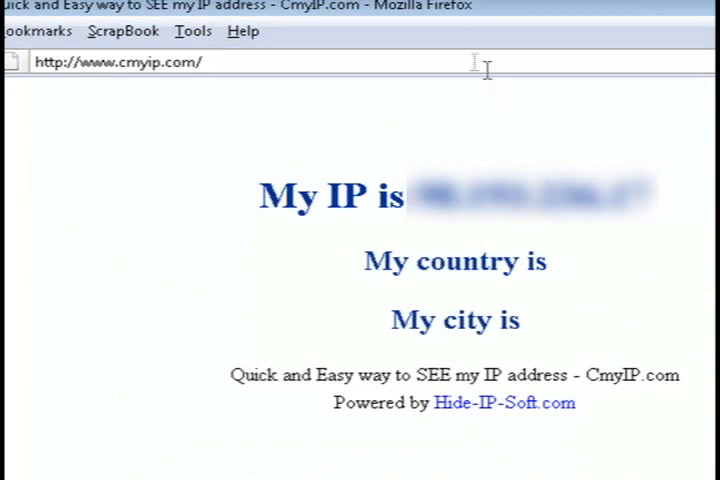
type("www.torproject.")
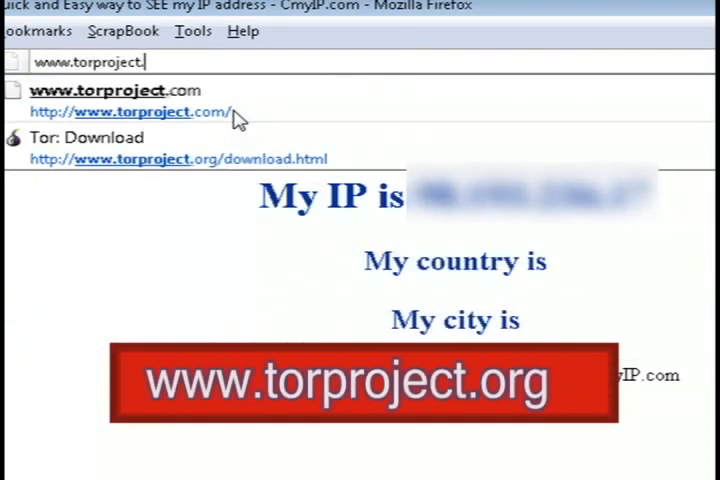
left_click(133, 112)
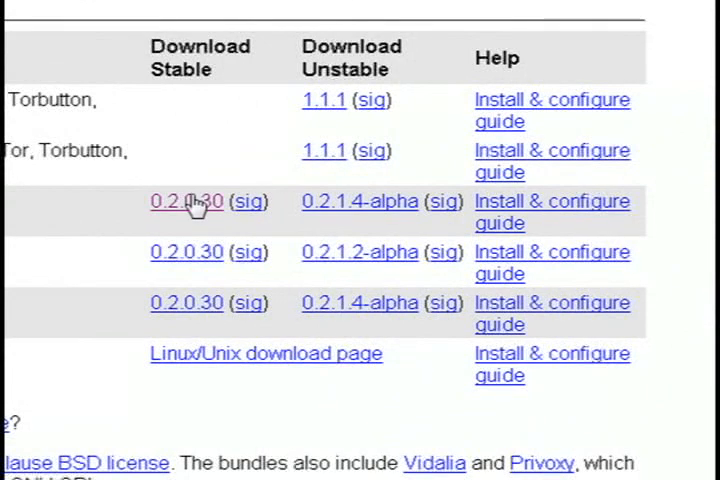
left_click(186, 201)
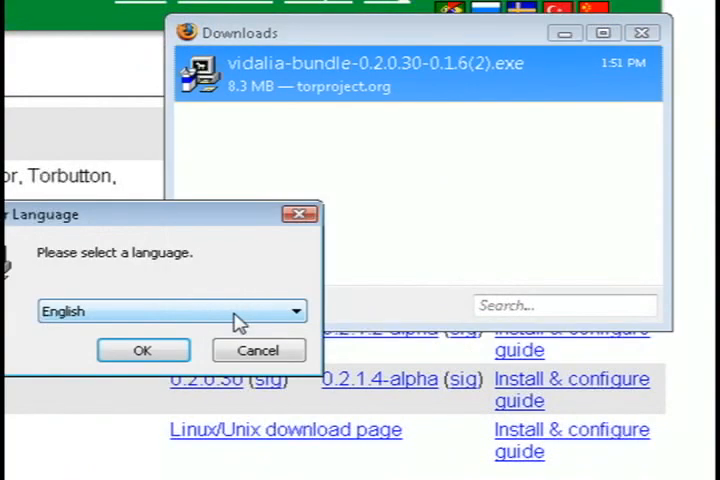
- Run the Vidalia setup in English with the Full install of all components
left_click(143, 350)
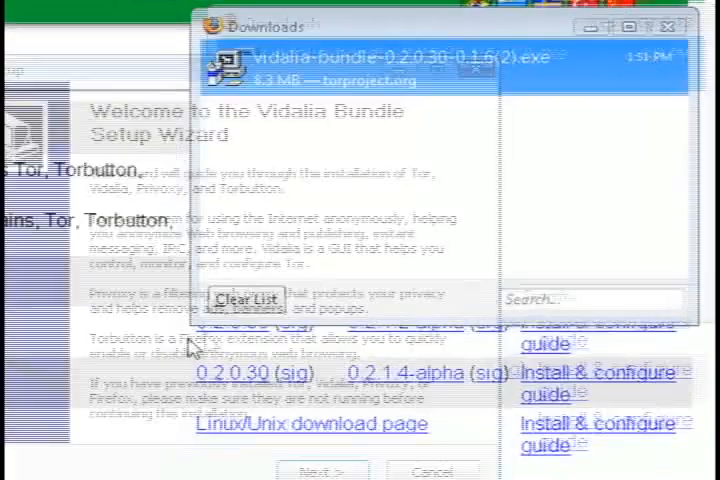
left_click(322, 470)
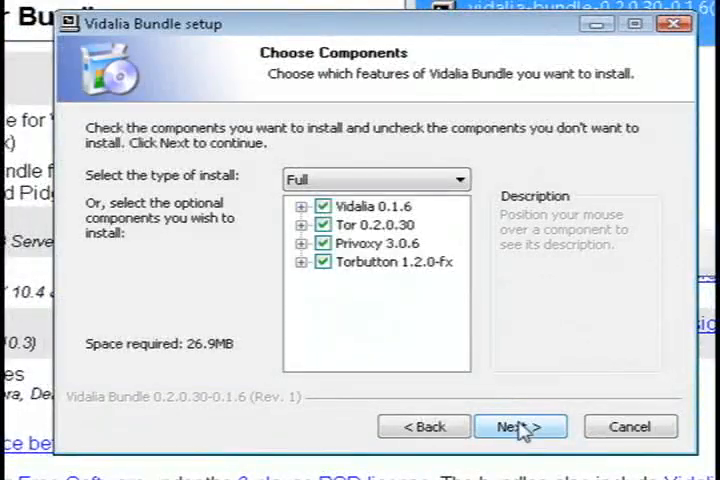
left_click(520, 426)
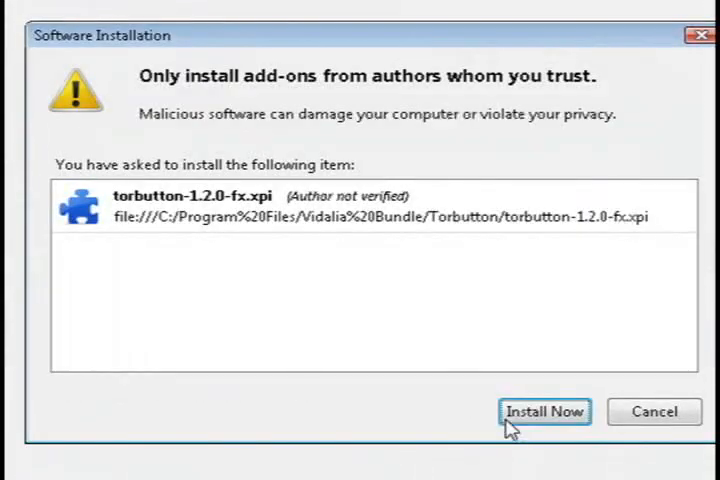
- Approve the Torbutton add-on installation and let Firefox restart
left_click(544, 411)
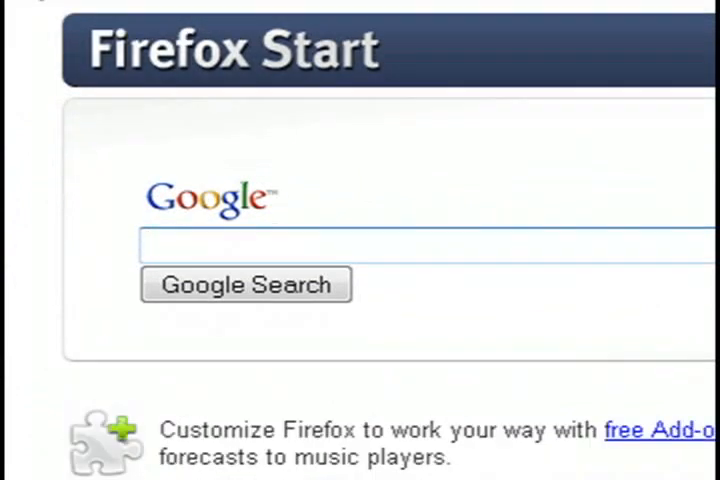
- Search 'cmyip' and check the new IP 60.186.131.108 in Hangzhou, China
type("cmyip")
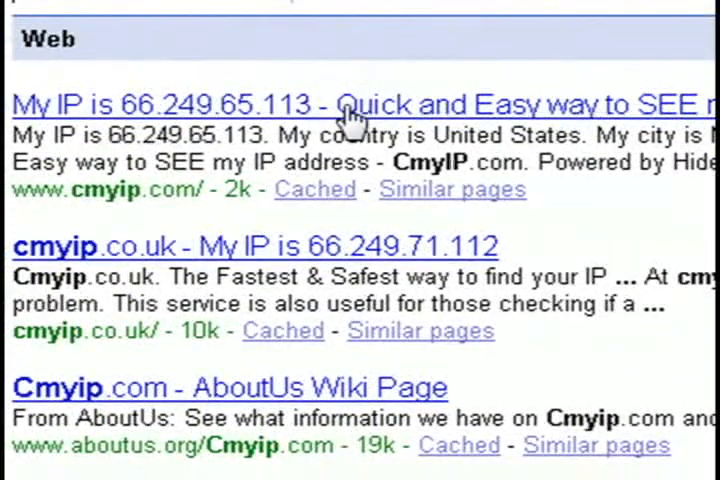
left_click(180, 104)
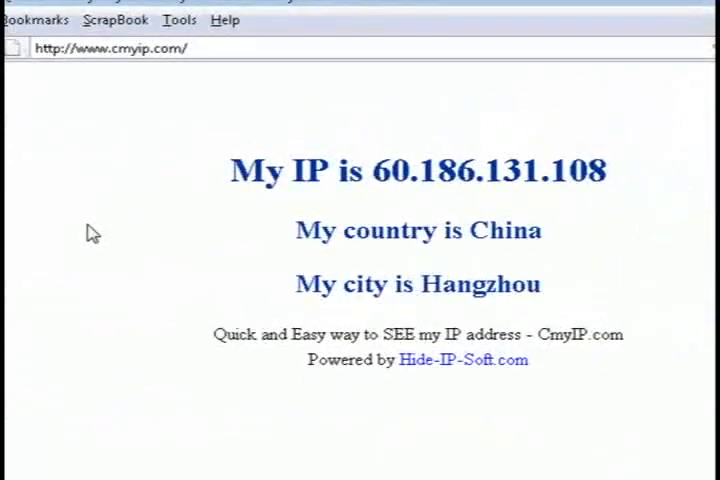